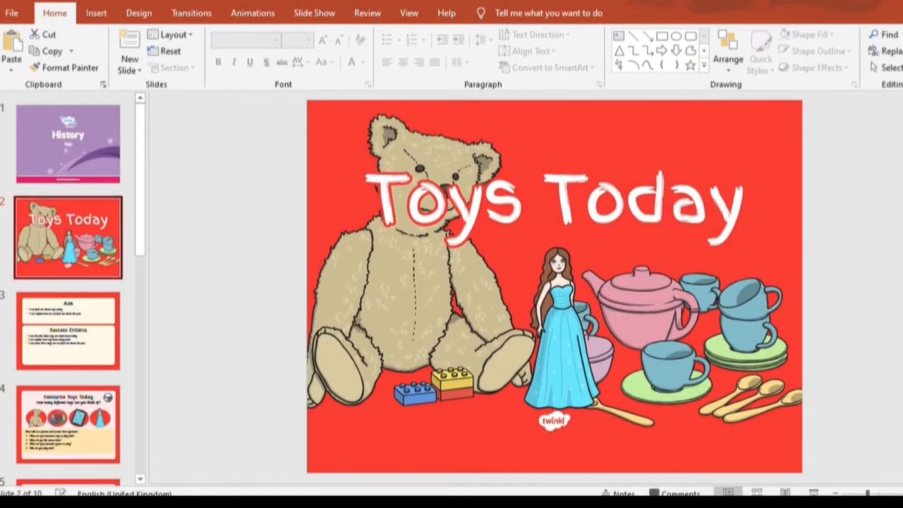
- Step through the Aim, Favourite Toys Today, Describing Toys and My Favourite Toy slides
left_click(68, 330)
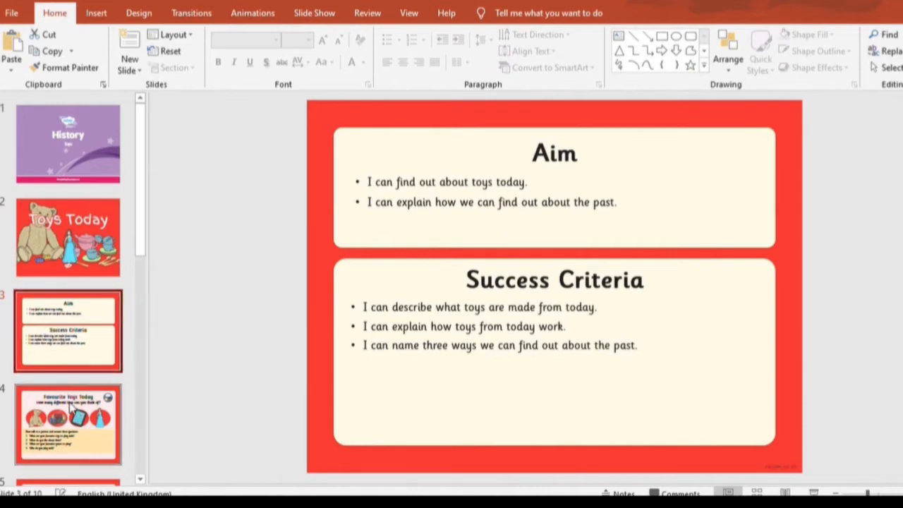
left_click(68, 423)
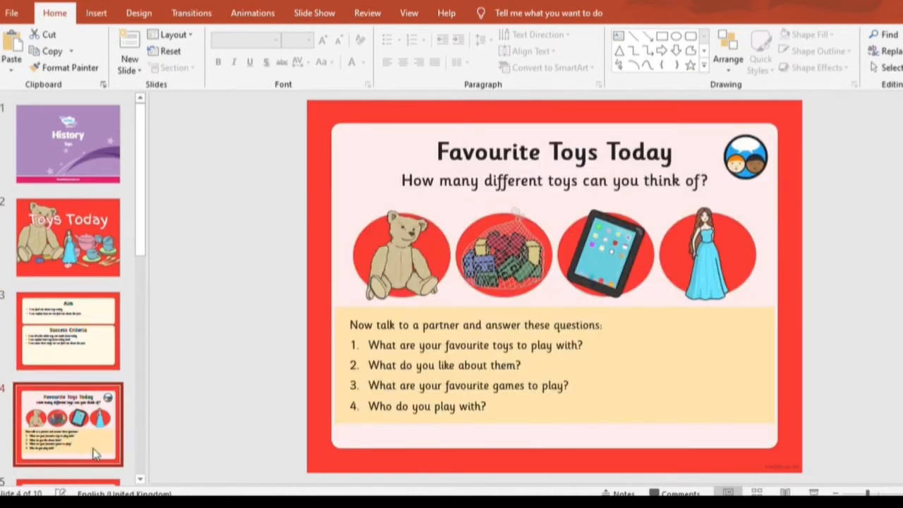
left_click(67, 330)
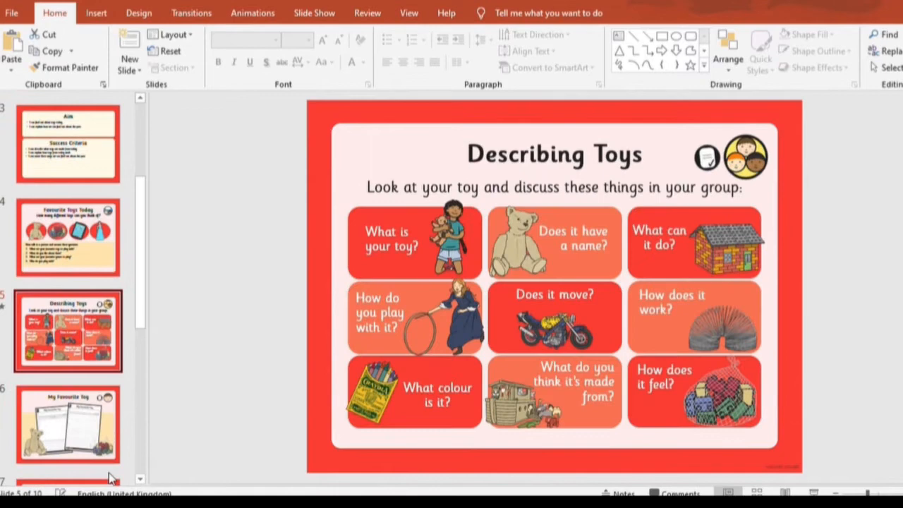
left_click(67, 424)
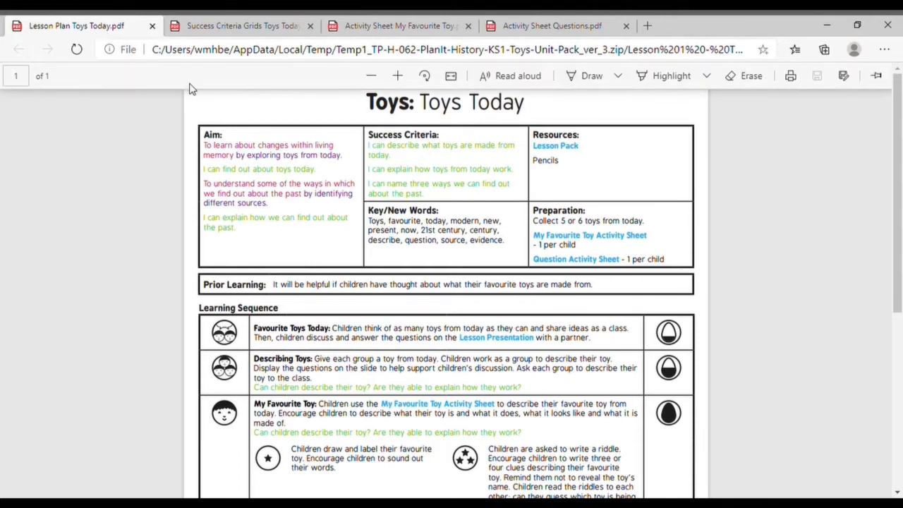
- Review the lesson plan, then the Success Criteria Grids, My Favourite Toy and Questions sheets
scroll("down", 3)
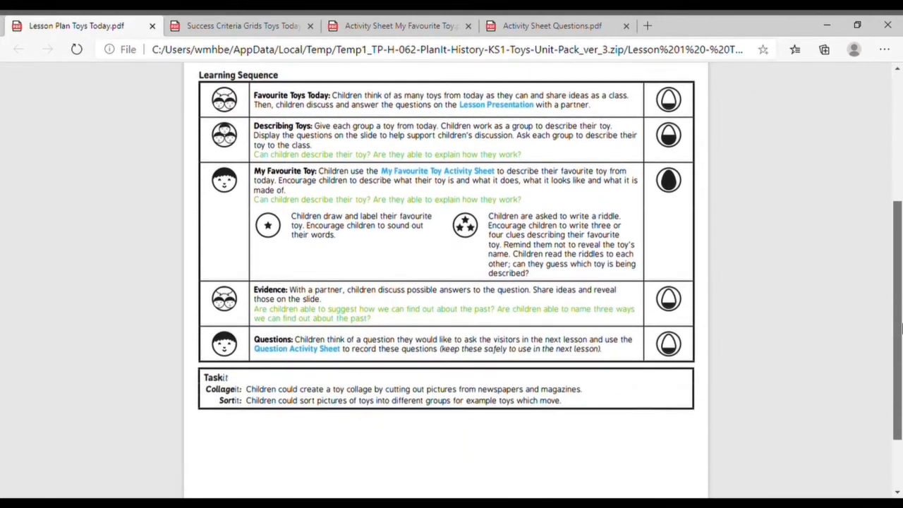
left_click(243, 25)
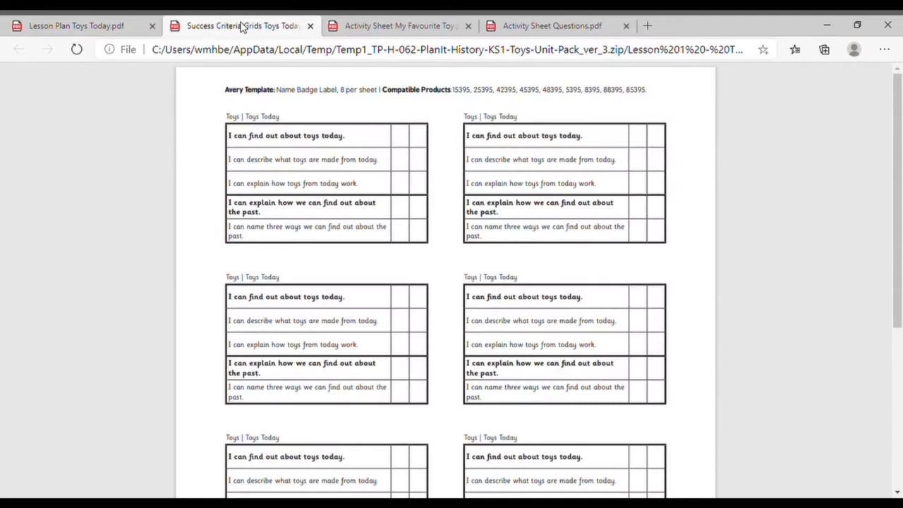
left_click(398, 25)
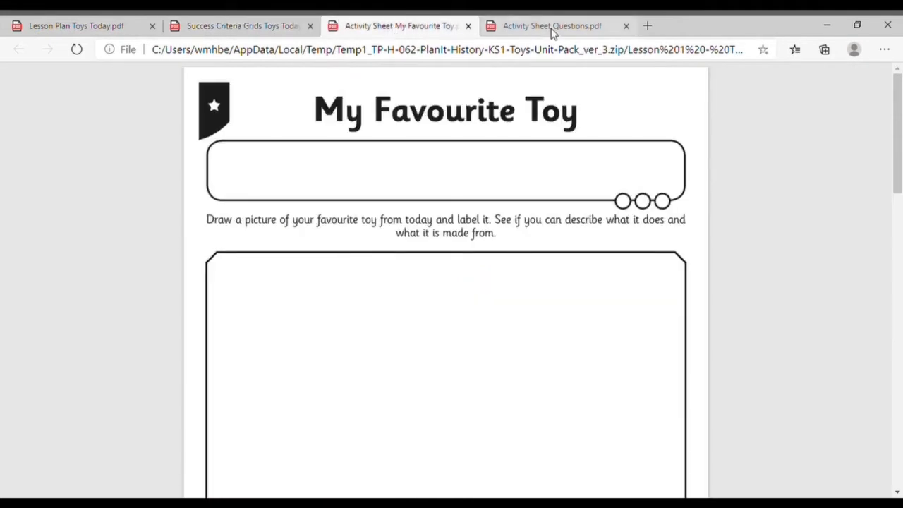
left_click(552, 26)
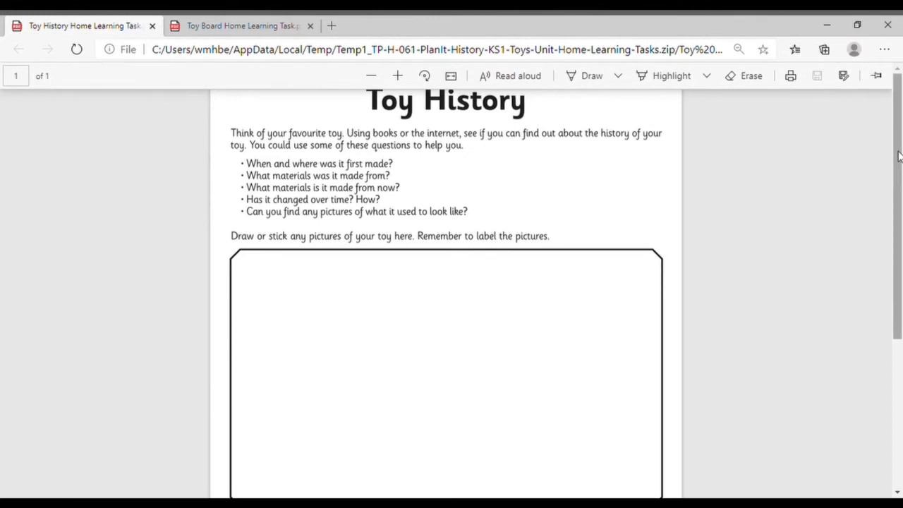
- Read the Toy History task down to its research-writing lines, then show the PlanIt user guide
scroll("down", 3)
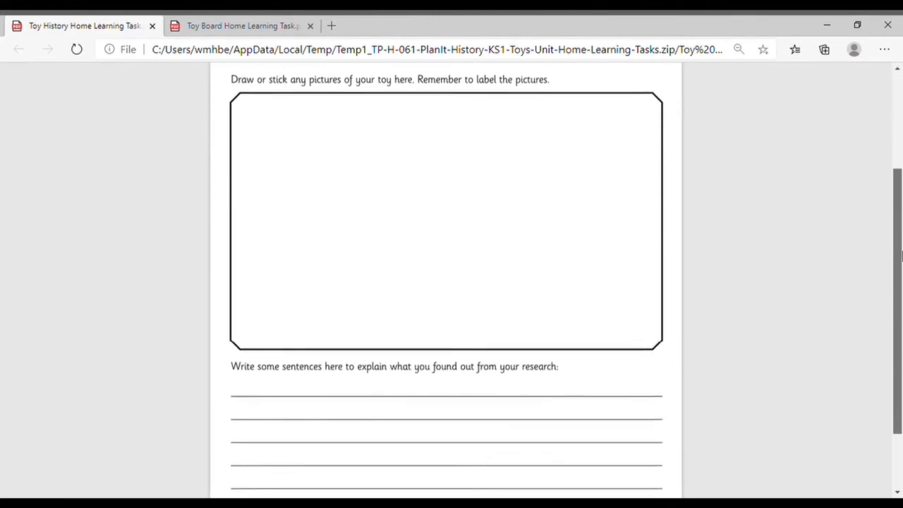
scroll("down", 3)
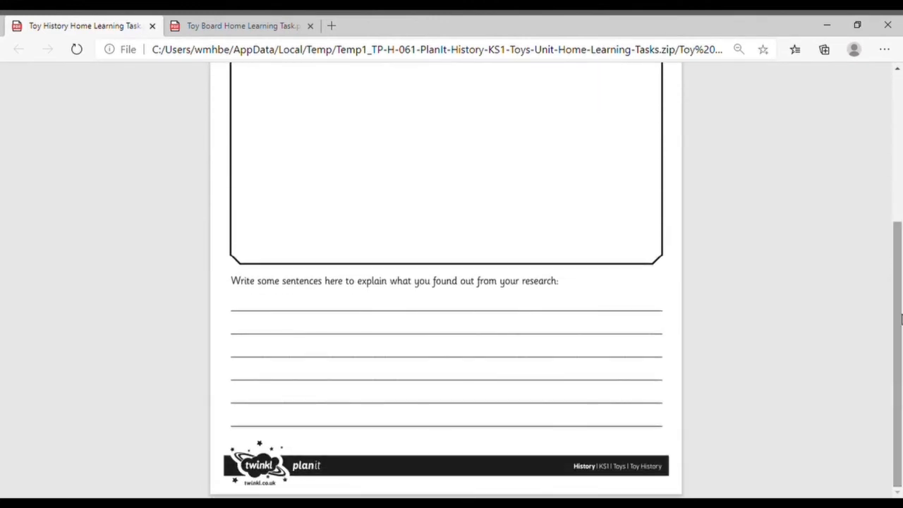
left_click(240, 26)
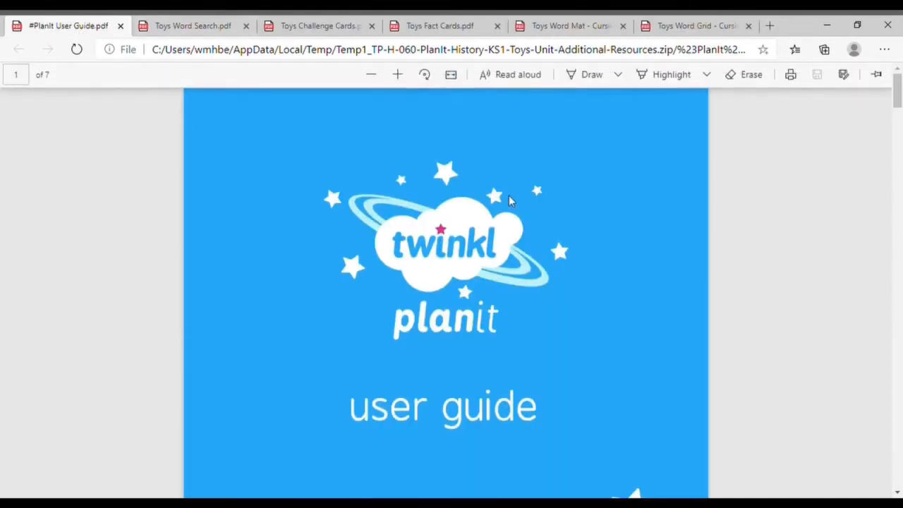
- Page through the user guide's welcome and unit-contents pages to the annotated lesson plan
scroll("down", 3)
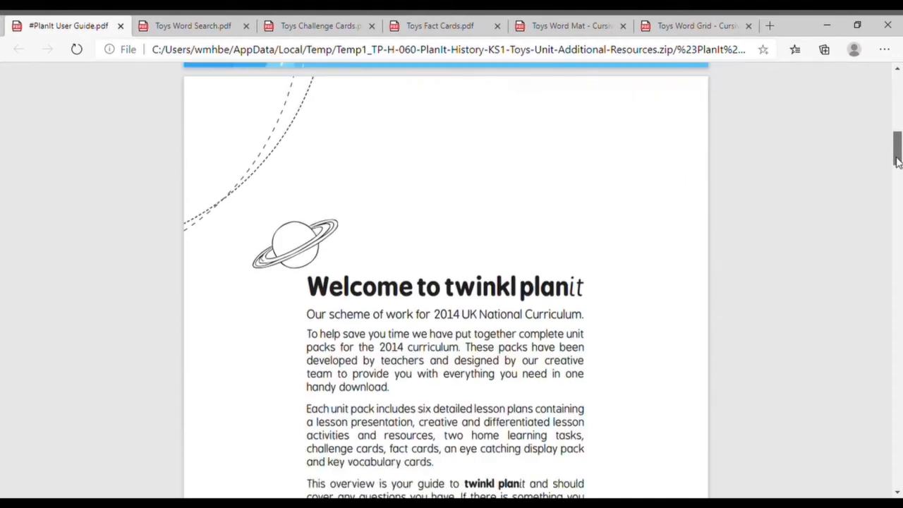
scroll("down", 3)
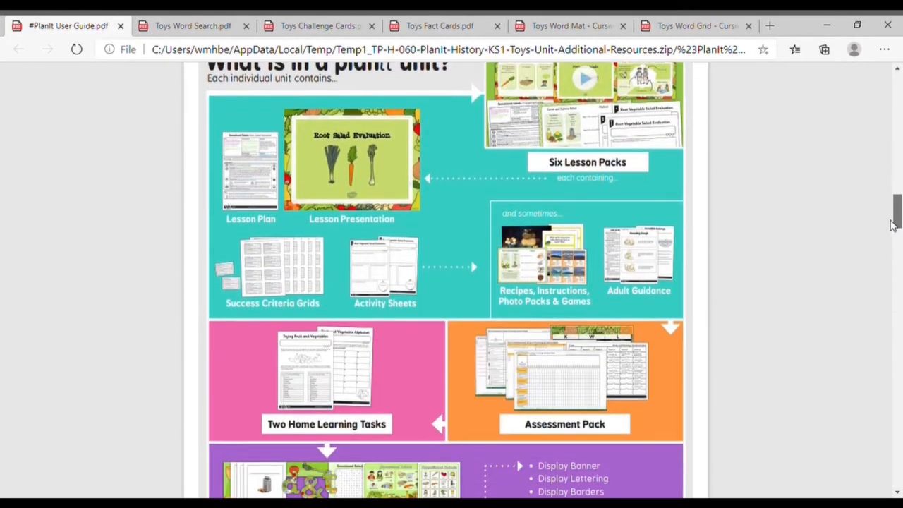
scroll("down", 3)
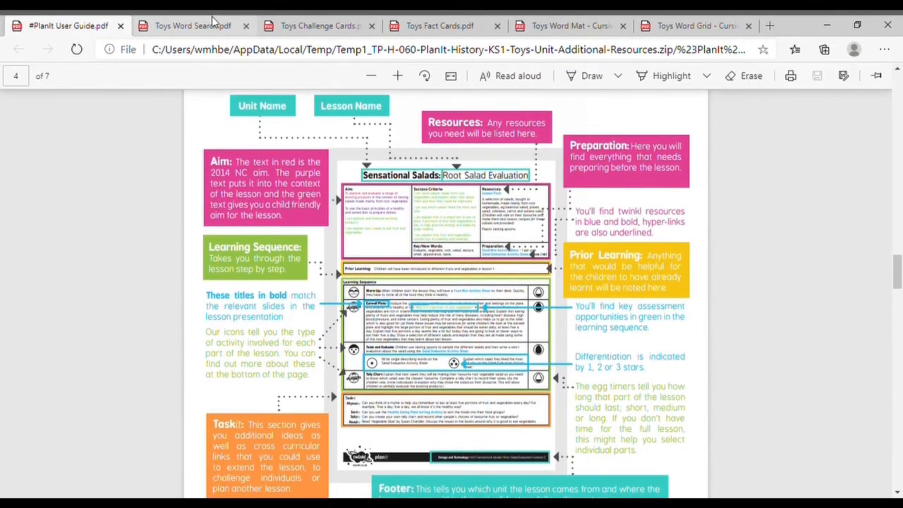
- View the Toys word search, challenge cards, fact cards, word mat and word grid in turn
left_click(192, 25)
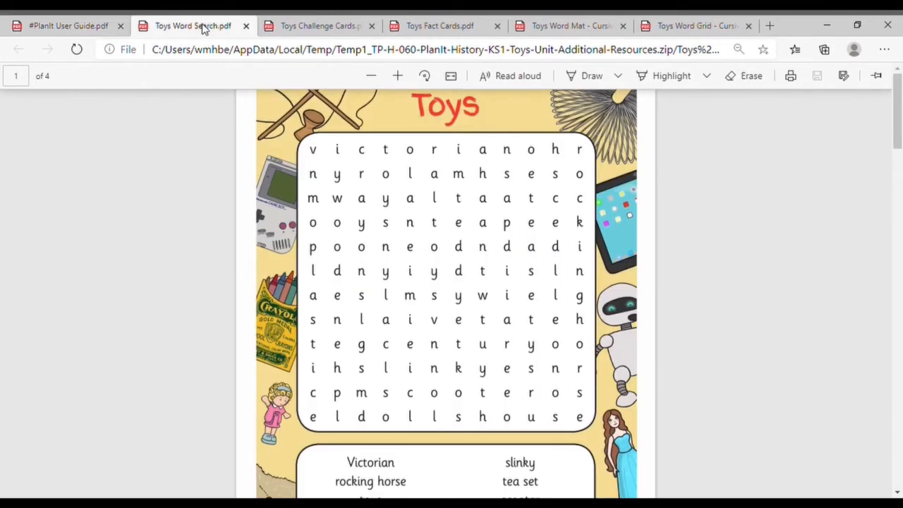
left_click(319, 26)
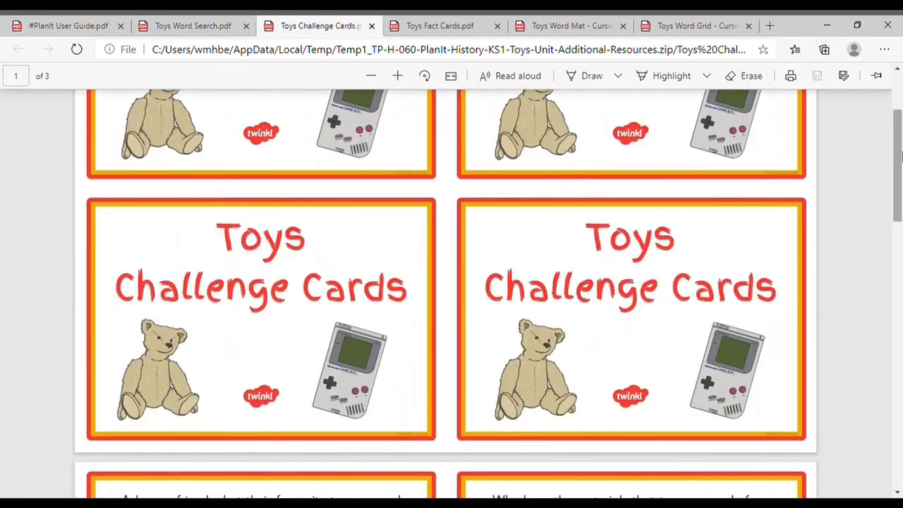
scroll("down", 3)
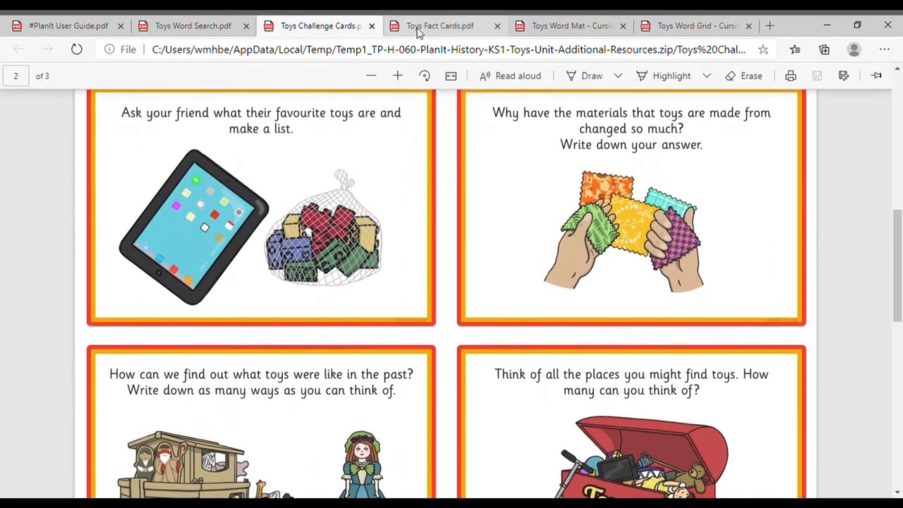
left_click(439, 25)
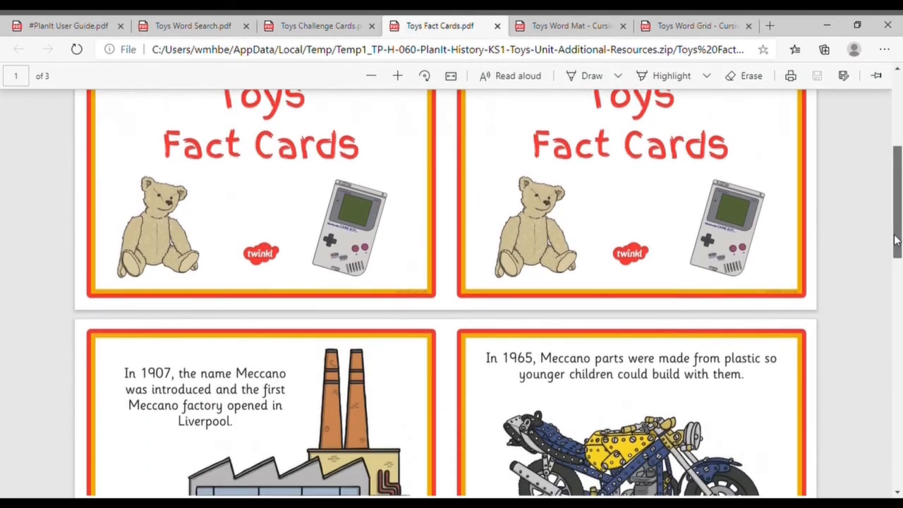
scroll("down", 3)
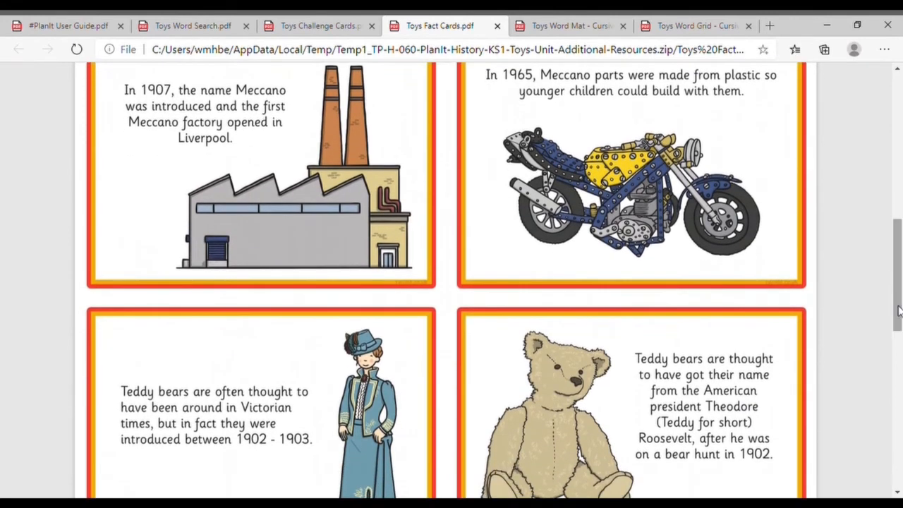
left_click(568, 25)
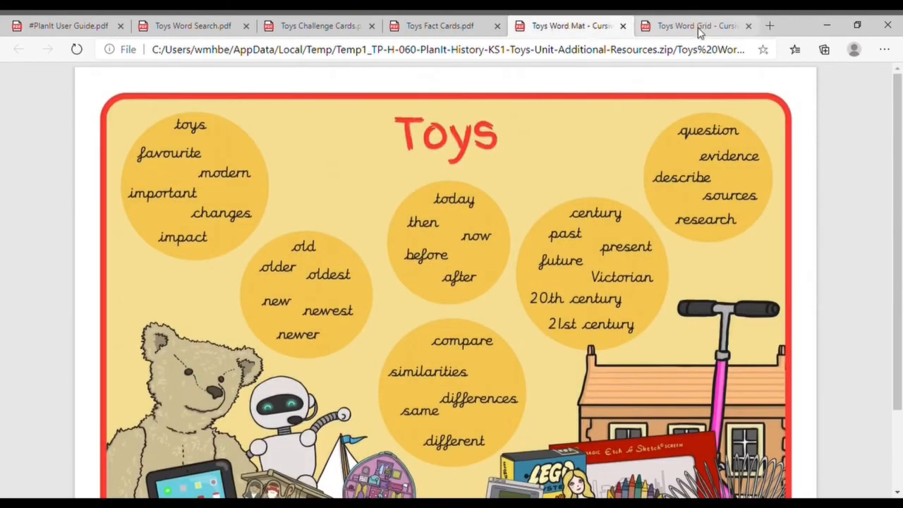
left_click(695, 25)
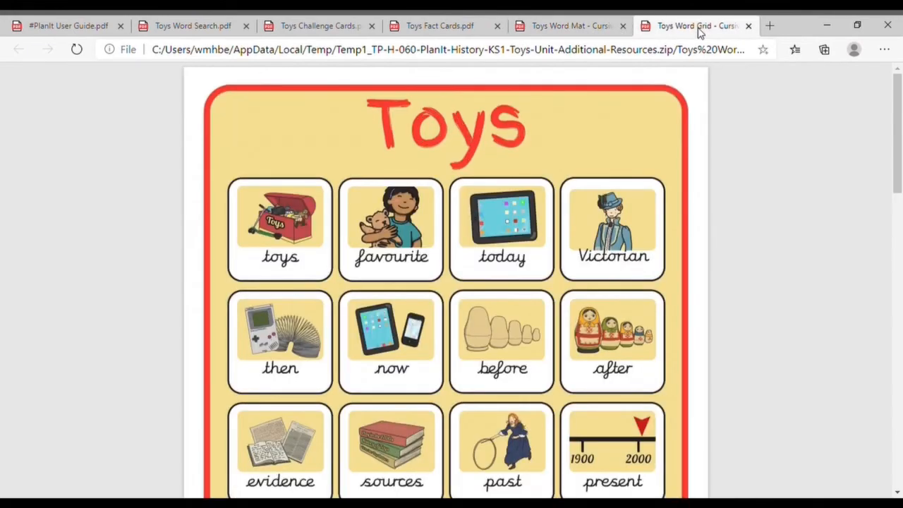